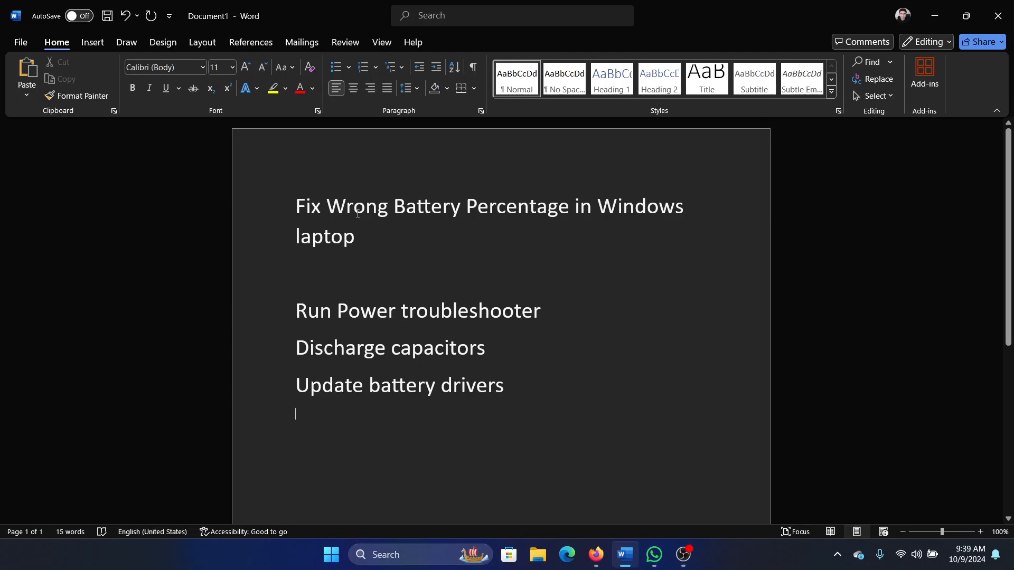
{"action": "mouse_move", "coordinate": [222, 223]}
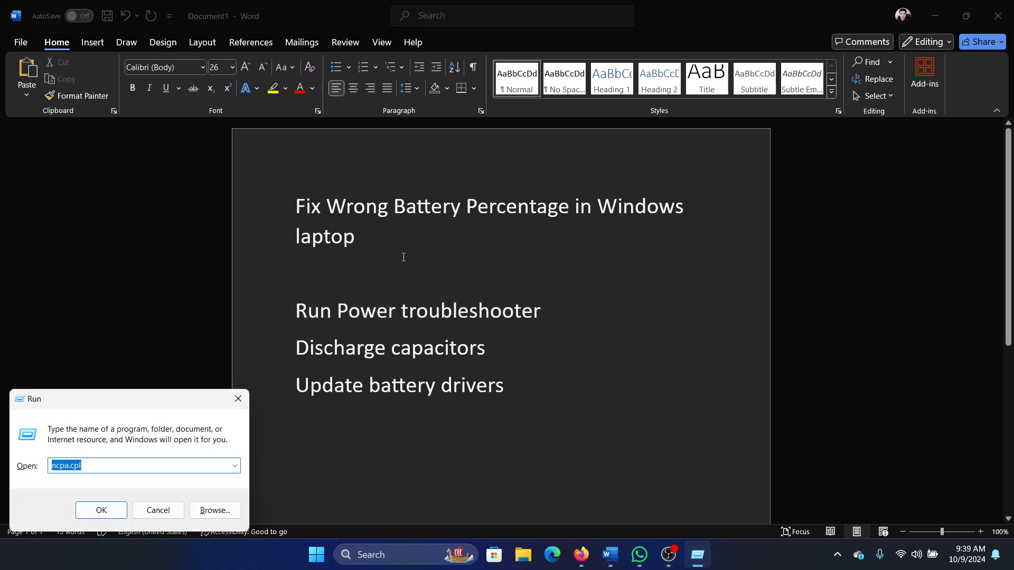
Run the command 'msdt.exe -id powerdiagnostic' from the Run dialog.
{"action": "type", "text": "msdt.exe -id p"}
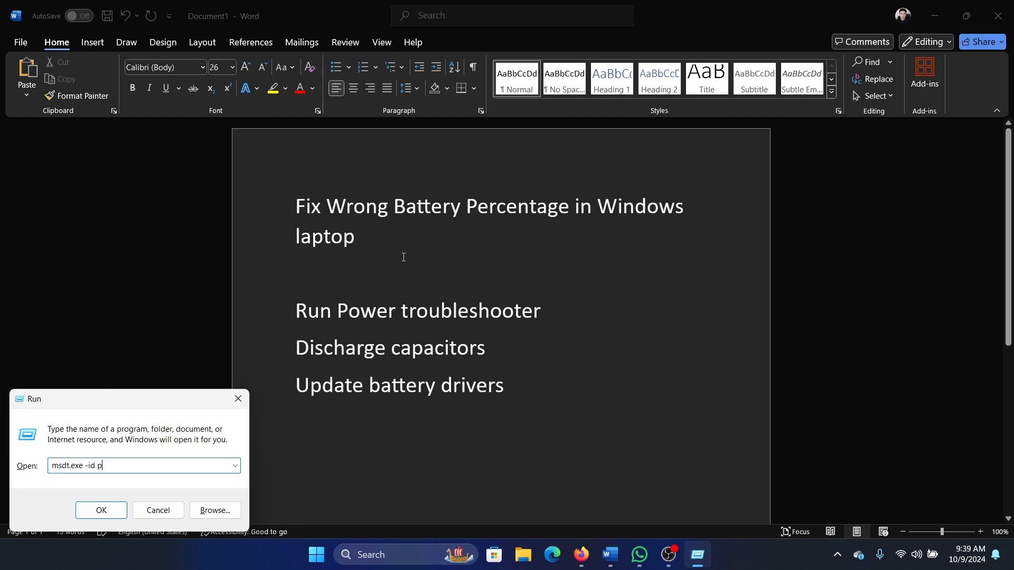
{"action": "type", "text": "owerdiagnost"}
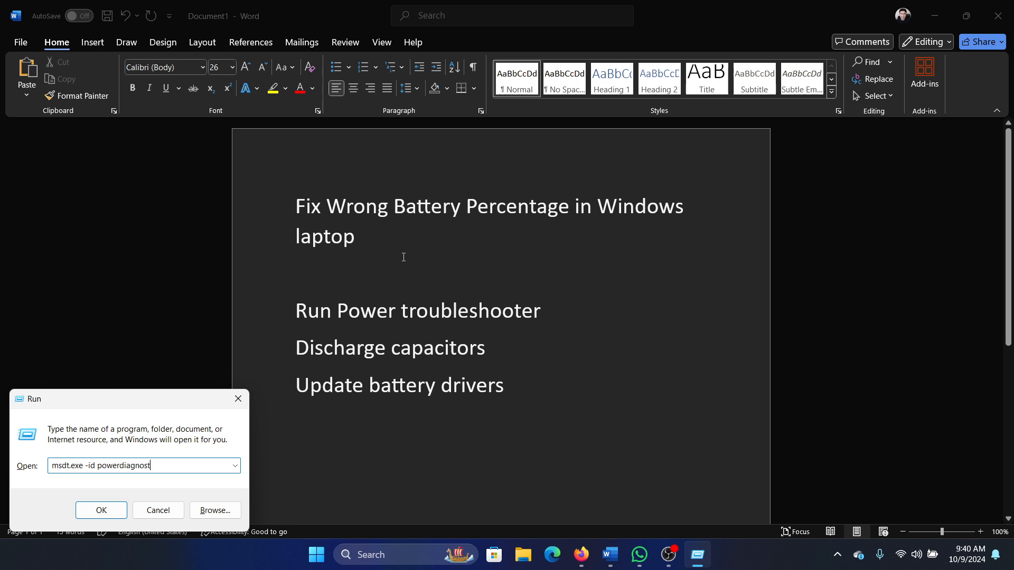
{"action": "left_click", "coordinate": [101, 514]}
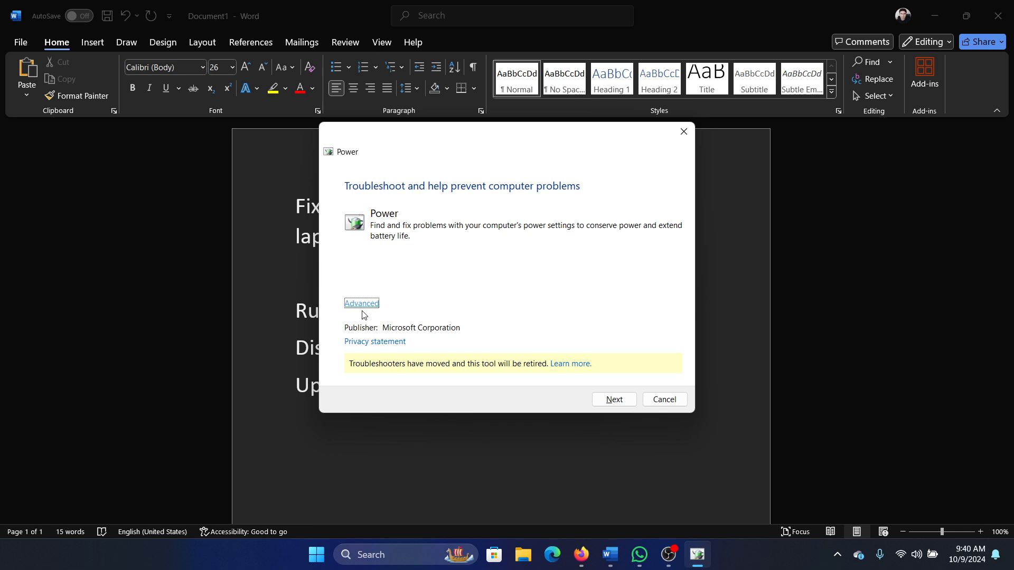
Run the Power troubleshooter check, then search for and launch Device Manager.
{"action": "left_click", "coordinate": [614, 399]}
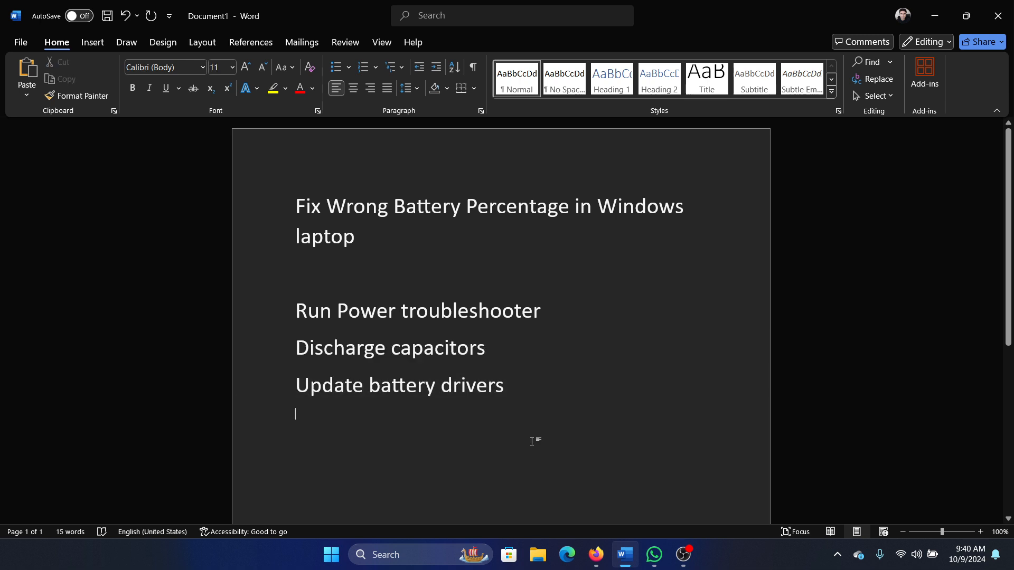
{"action": "left_click", "coordinate": [421, 554]}
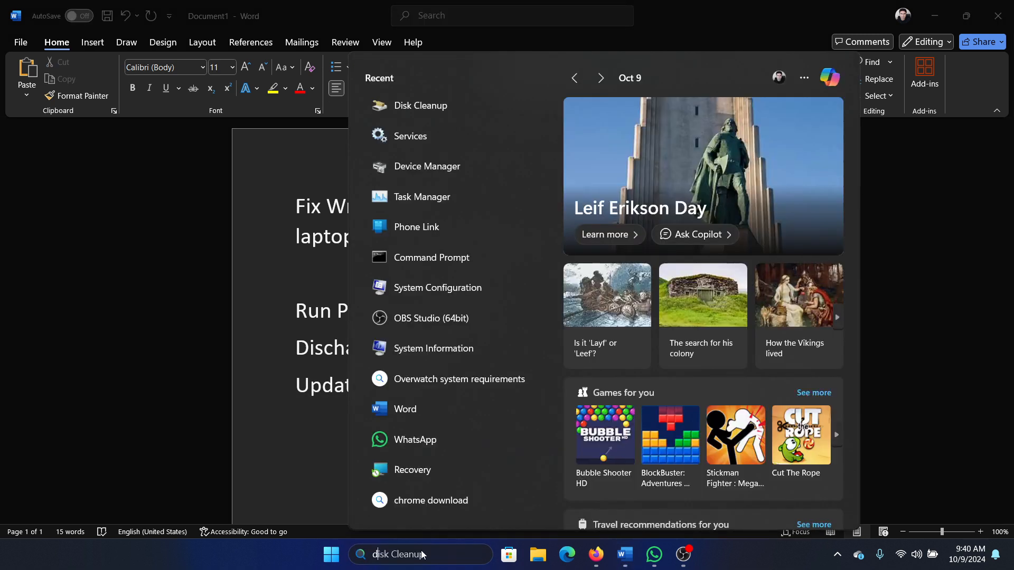
{"action": "type", "text": "device Manager"}
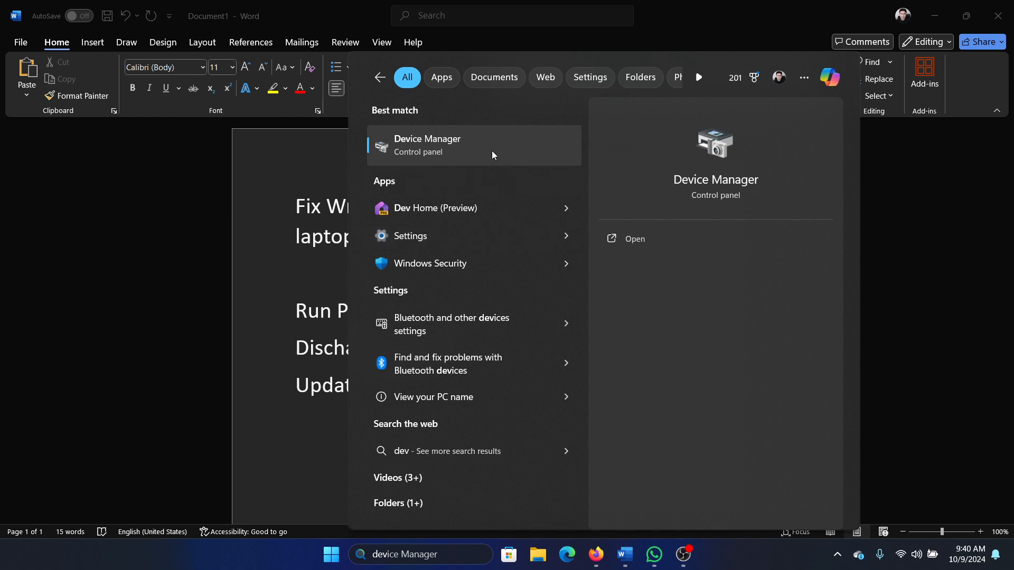
{"action": "left_click", "coordinate": [427, 145]}
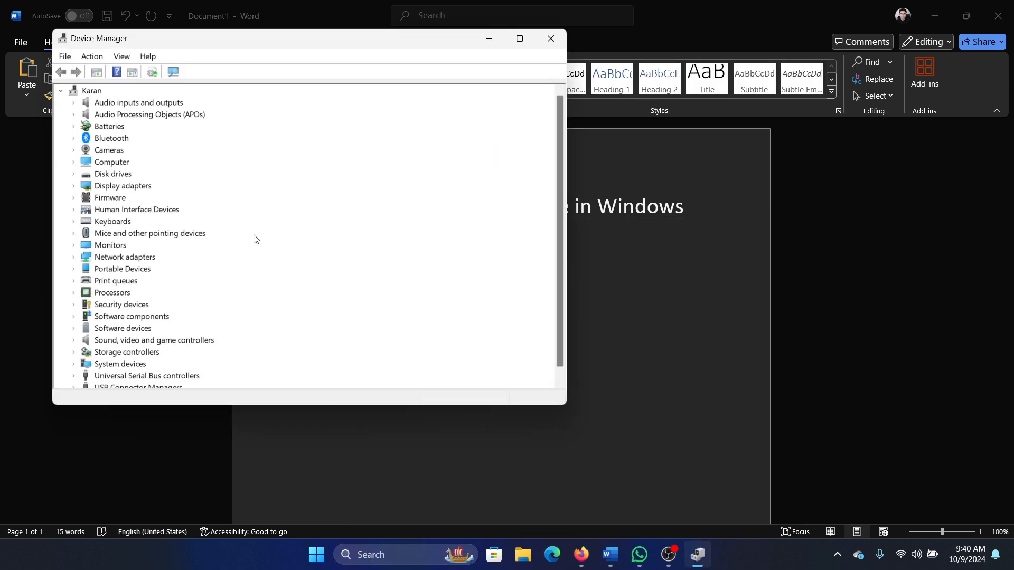
Update drivers for the Microsoft AC Adapter and ACPI-Compliant Control Method Battery under Batteries.
{"action": "left_click", "coordinate": [73, 126]}
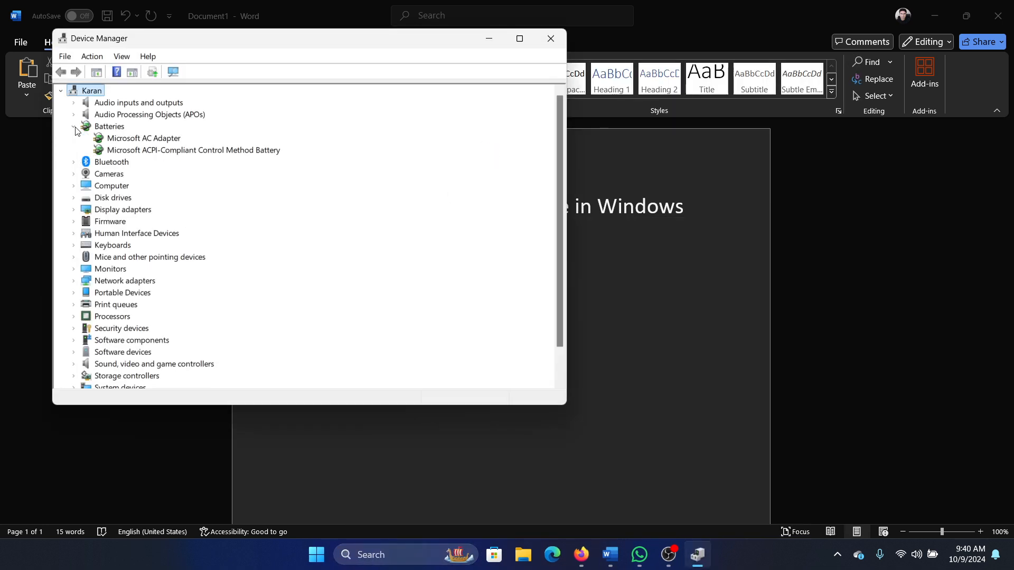
{"action": "right_click", "coordinate": [143, 138]}
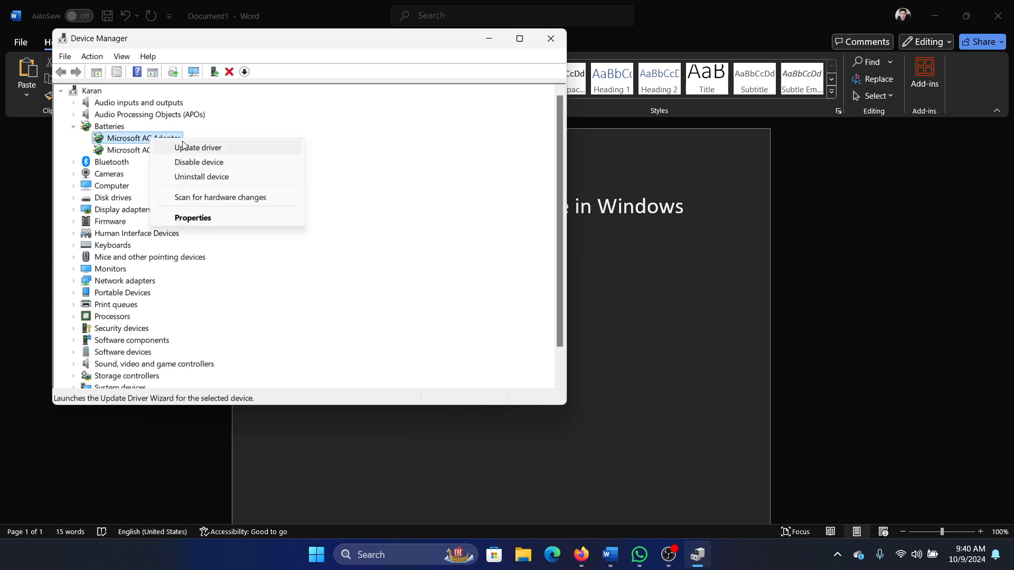
{"action": "left_click", "coordinate": [198, 147]}
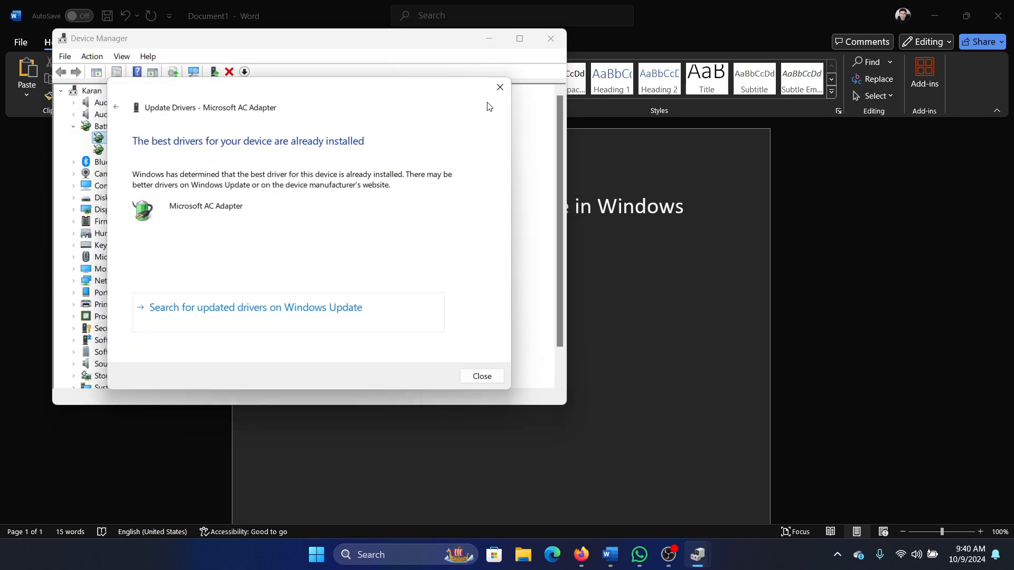
{"action": "right_click", "coordinate": [130, 149]}
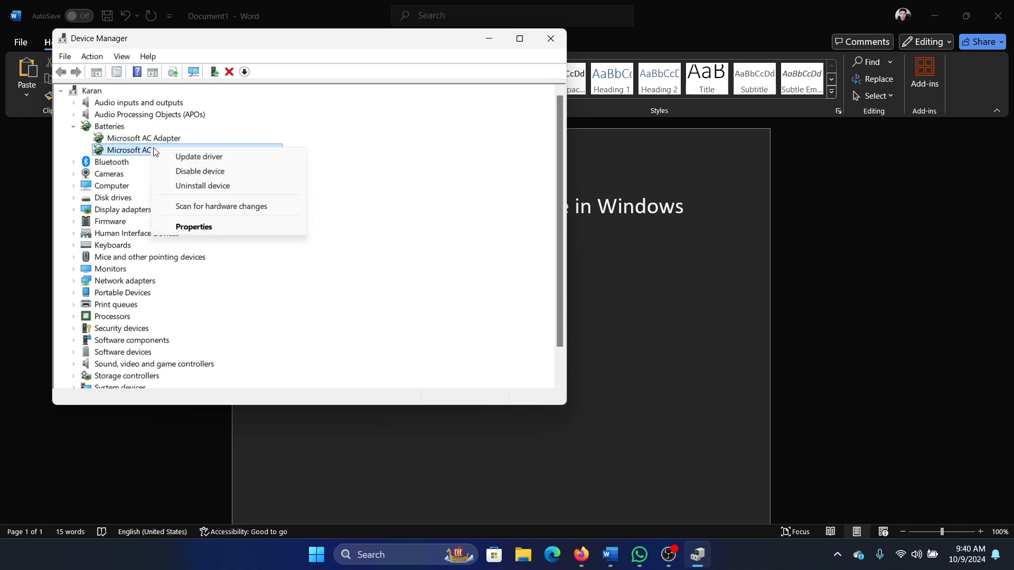
{"action": "left_click", "coordinate": [198, 156]}
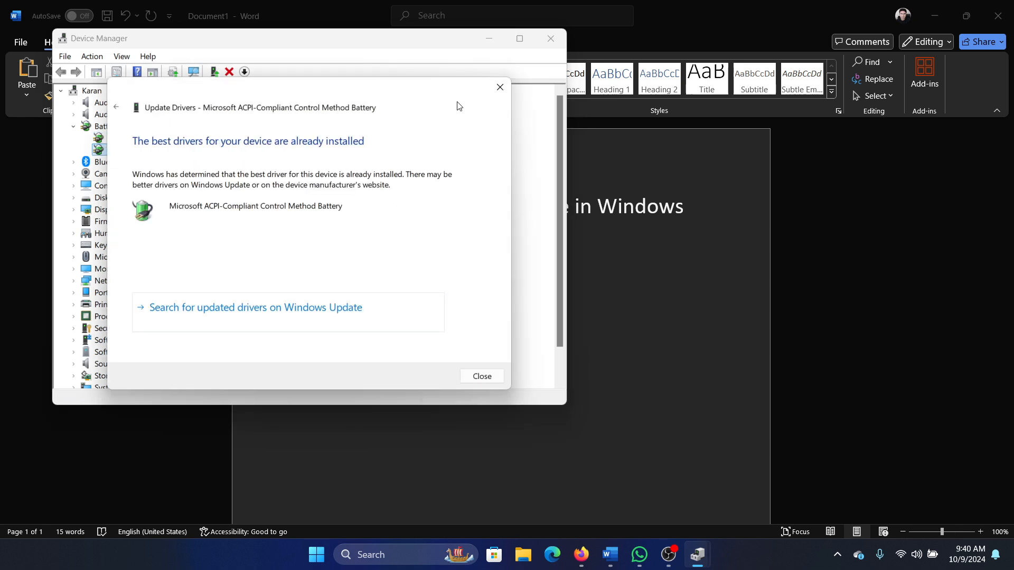
{"action": "left_click", "coordinate": [481, 376]}
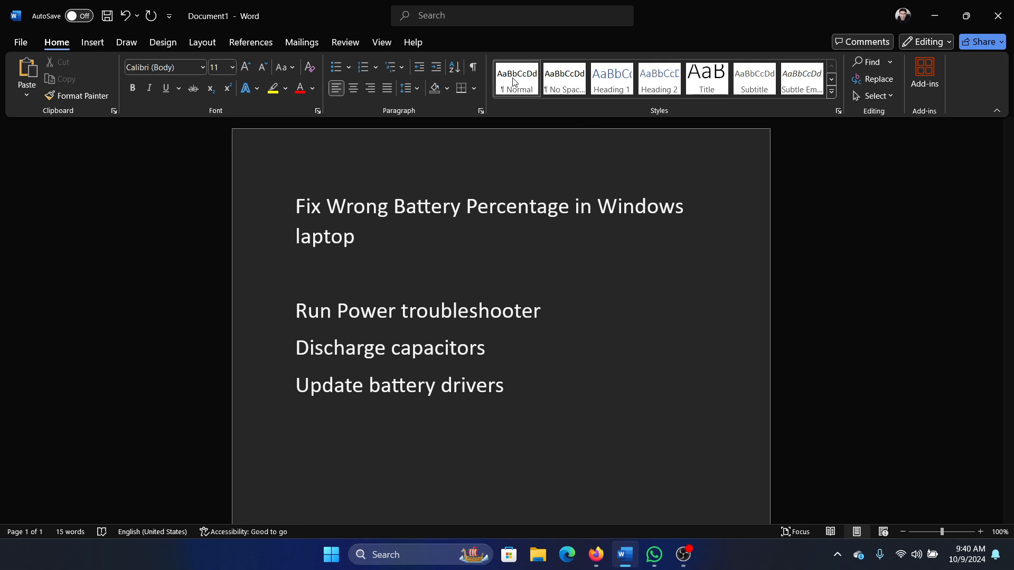
{"action": "mouse_move", "coordinate": [622, 152]}
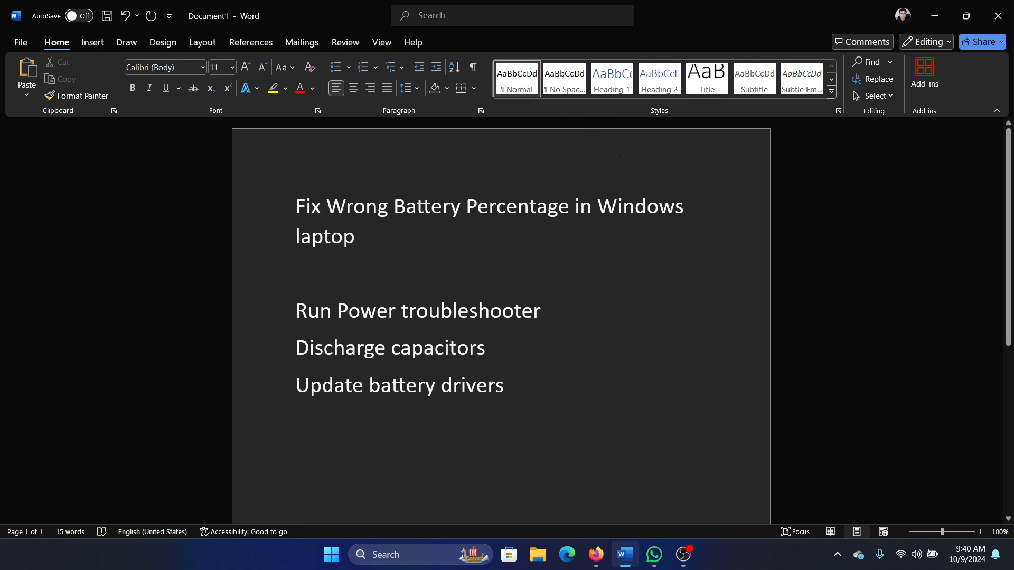